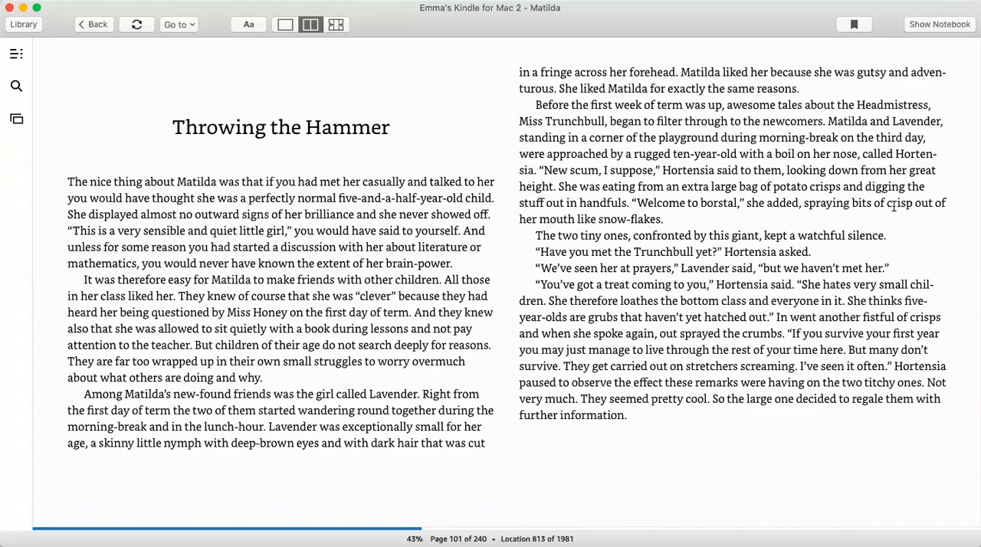
pyautogui.moveTo(895, 209)
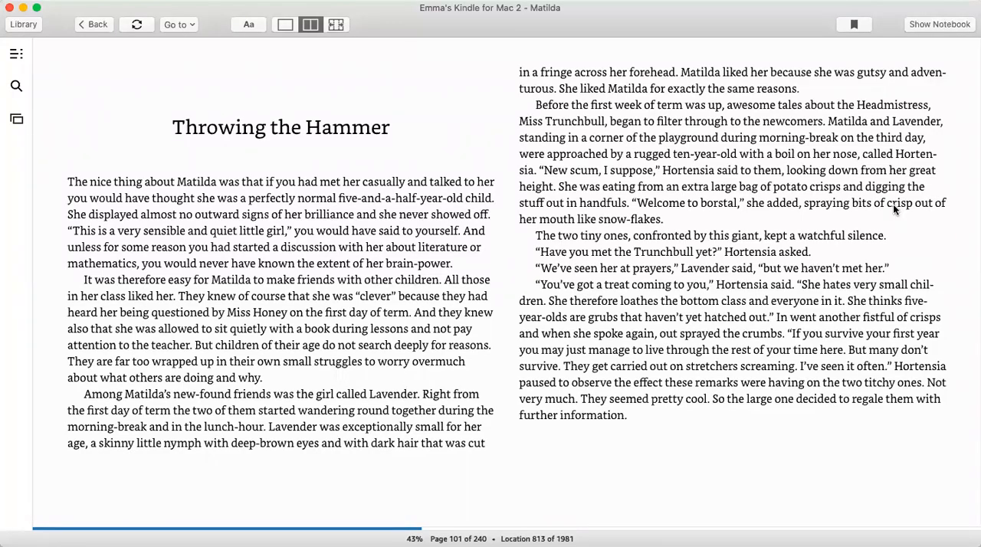